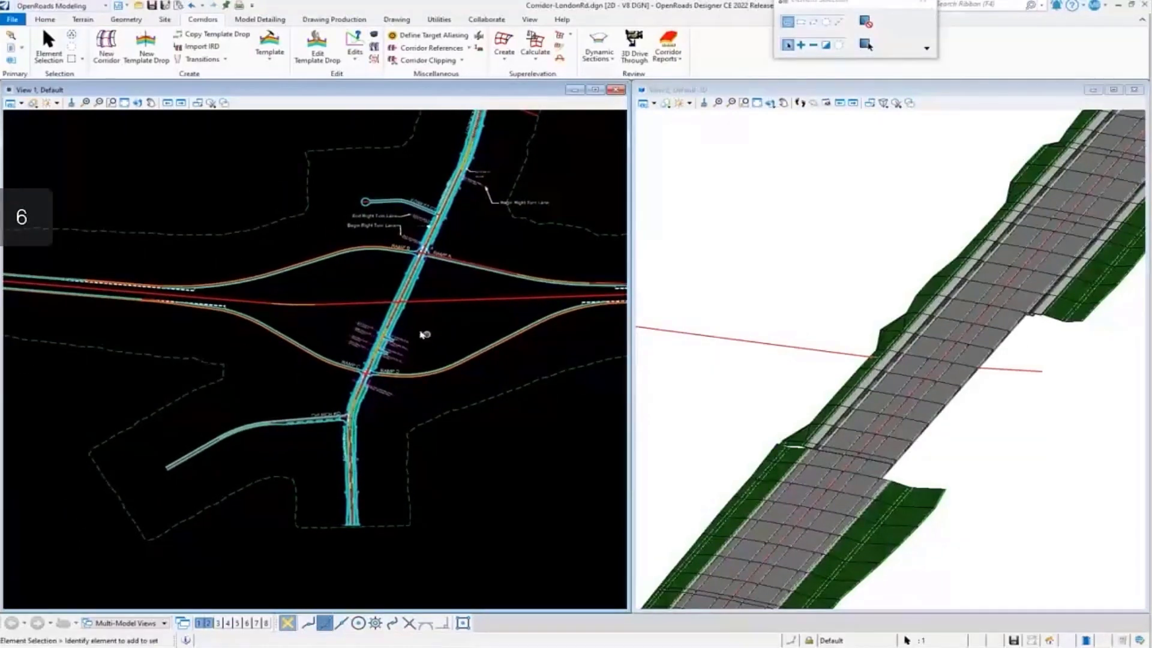
mouse_move(472, 317)
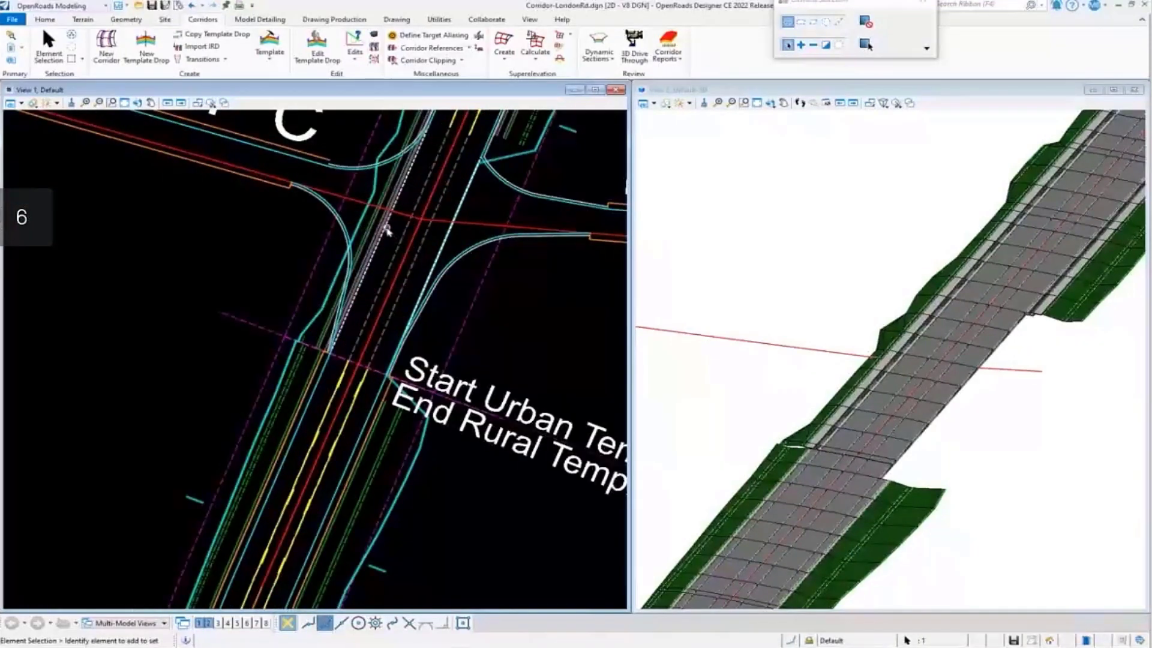
mouse_move(385, 232)
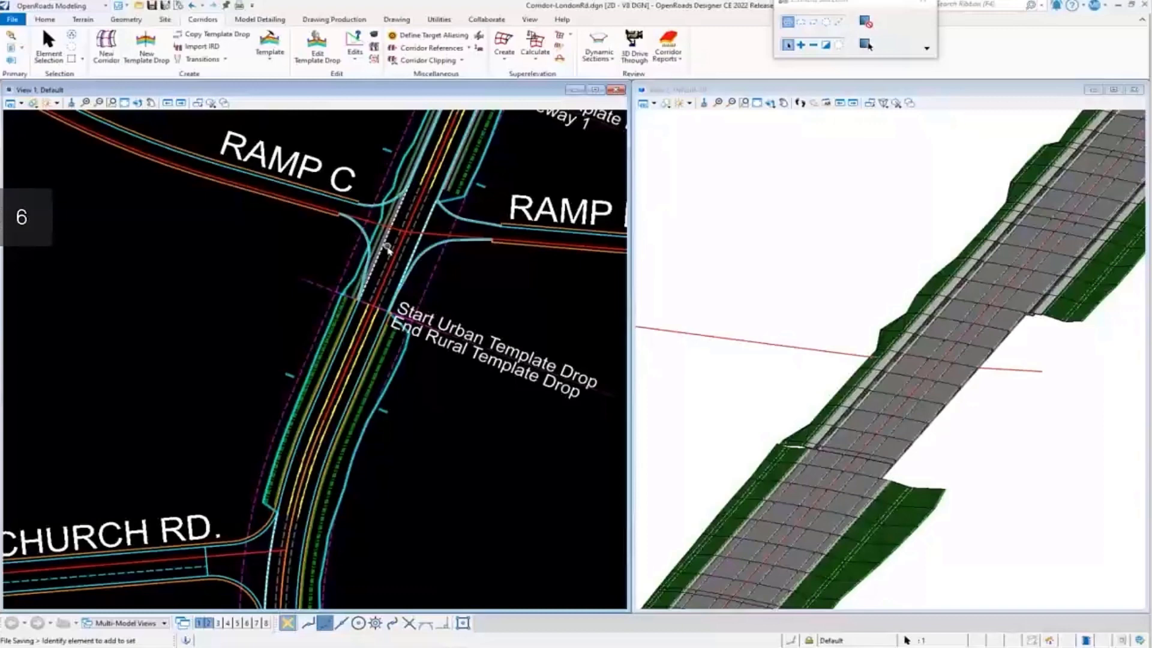
mouse_move(467, 281)
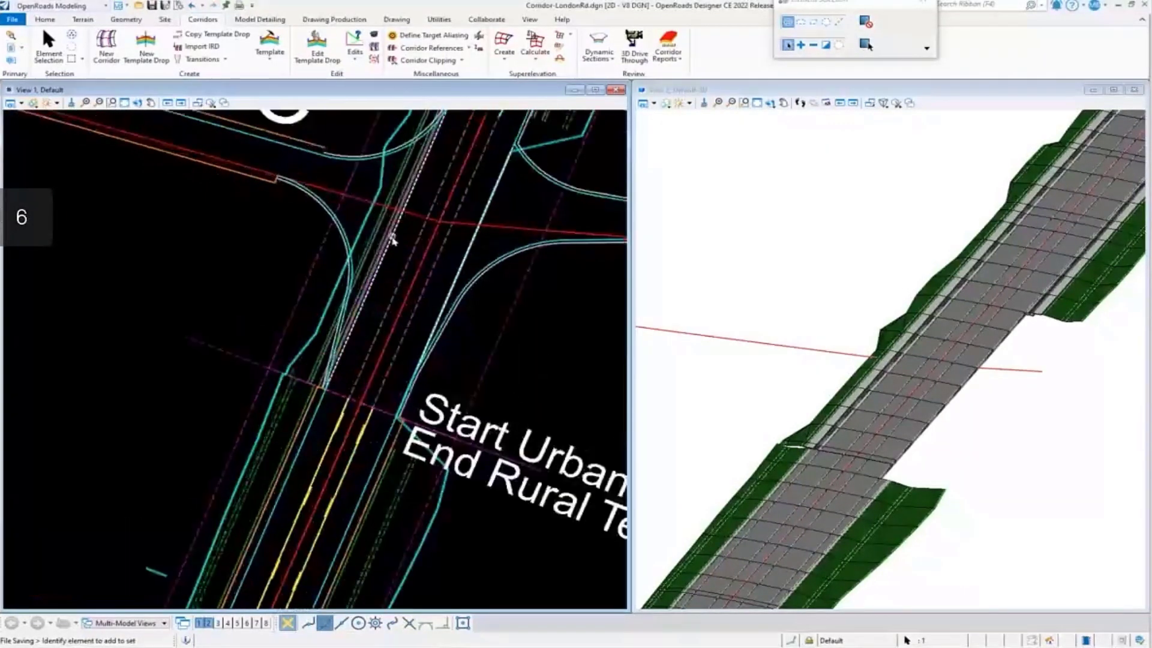
mouse_move(393, 241)
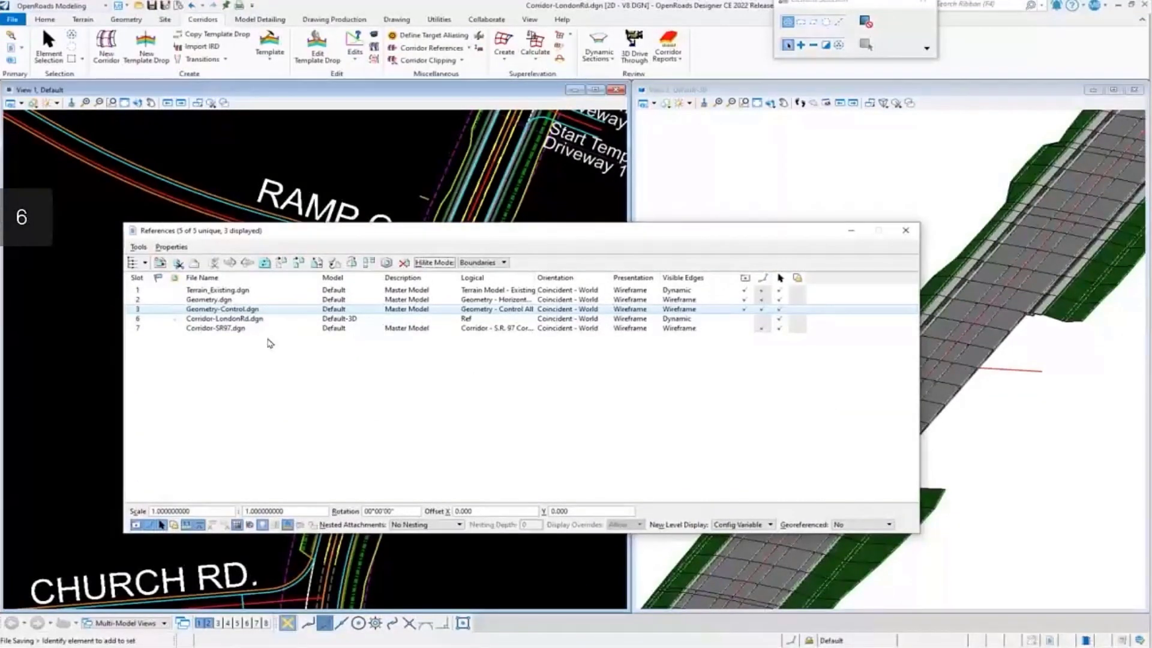
Exchange into the Geometry-Control.dgn reference to edit it directly
right_click(223, 308)
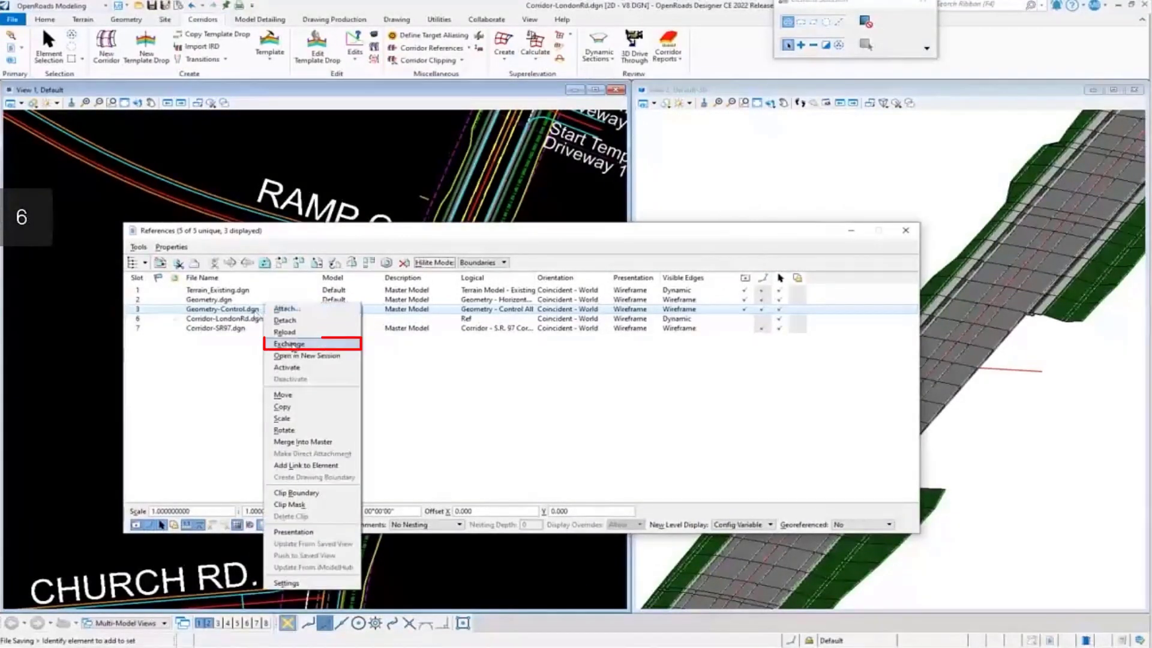
left_click(289, 343)
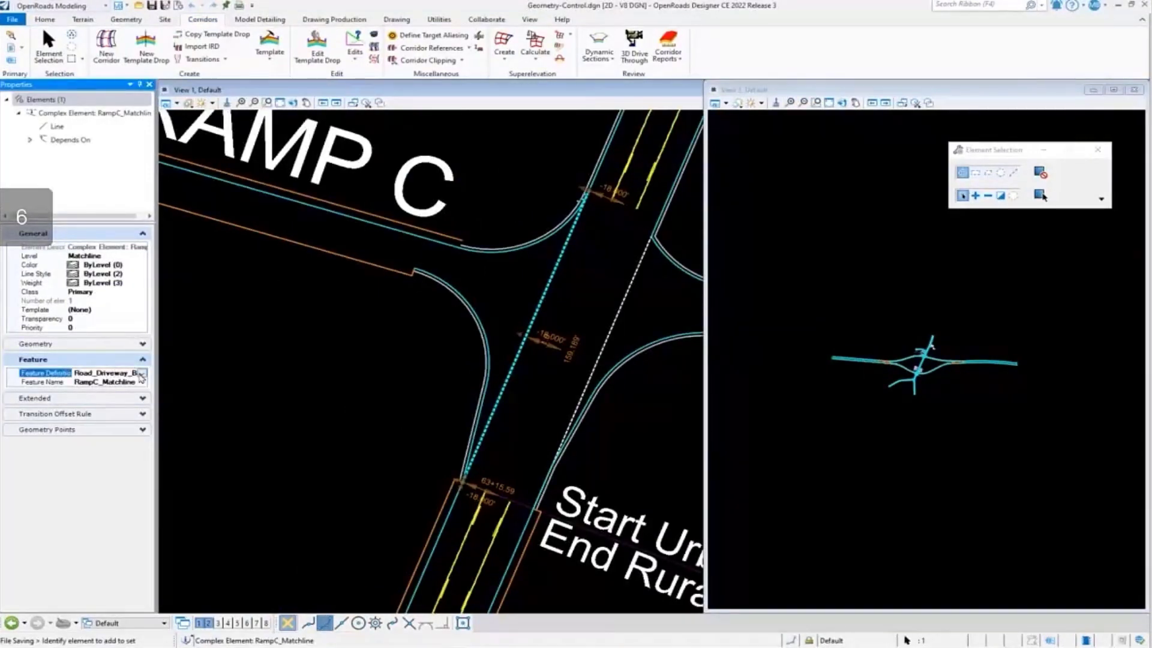
Reassign RampC_Matchline's feature definition from Road_Driveway_Back to Miscellaneous > Matchline
left_click(141, 374)
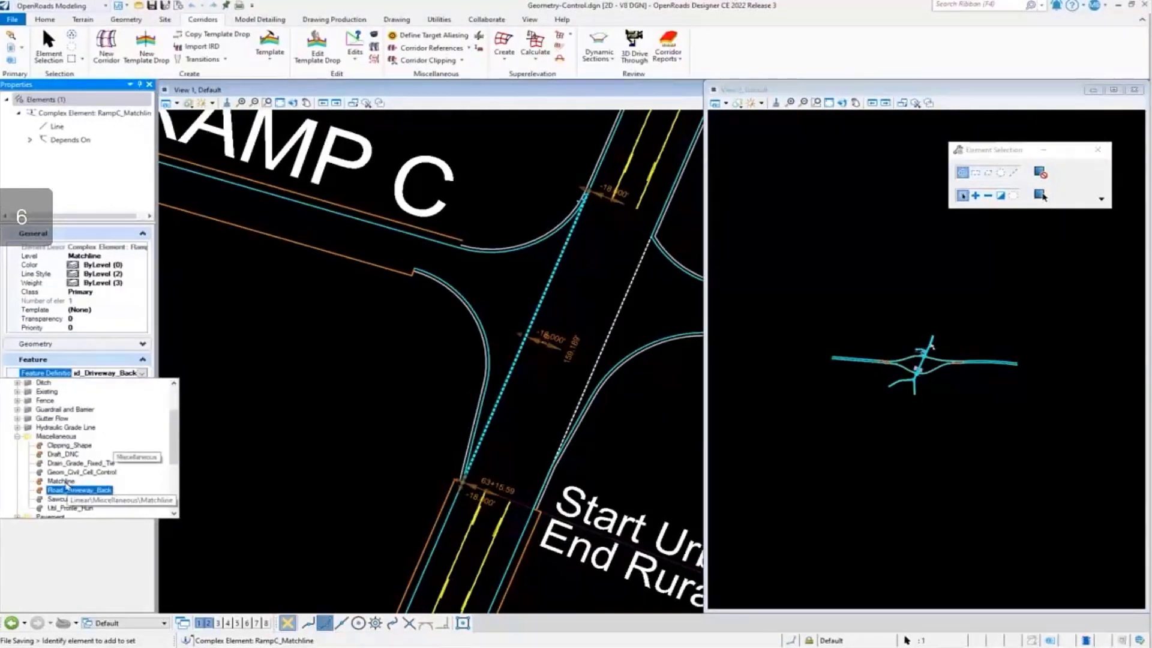
left_click(61, 480)
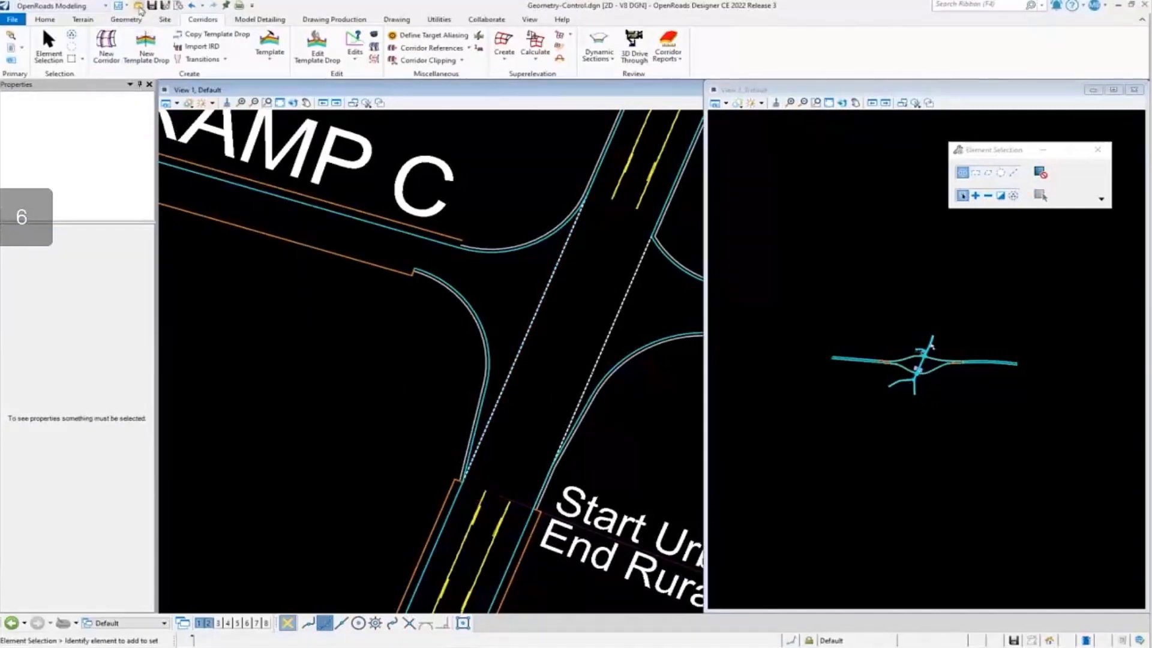
Reopen Corridor-LondonRd.dgn to return to the Ramp C intersection corridor
left_click(146, 5)
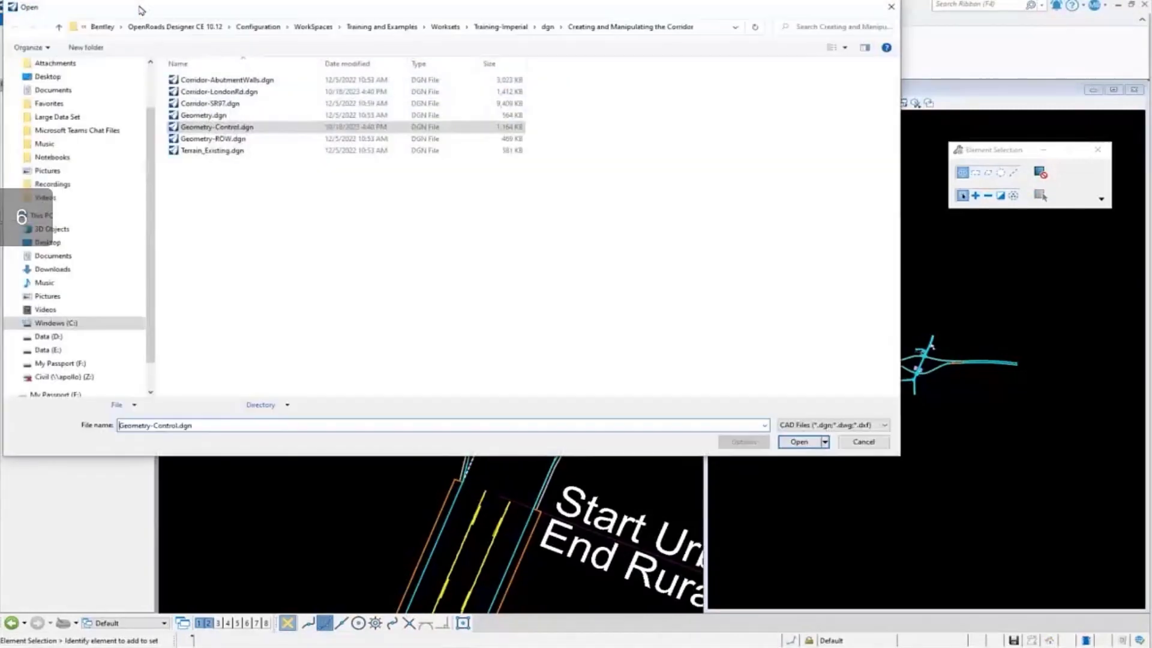
left_click(218, 91)
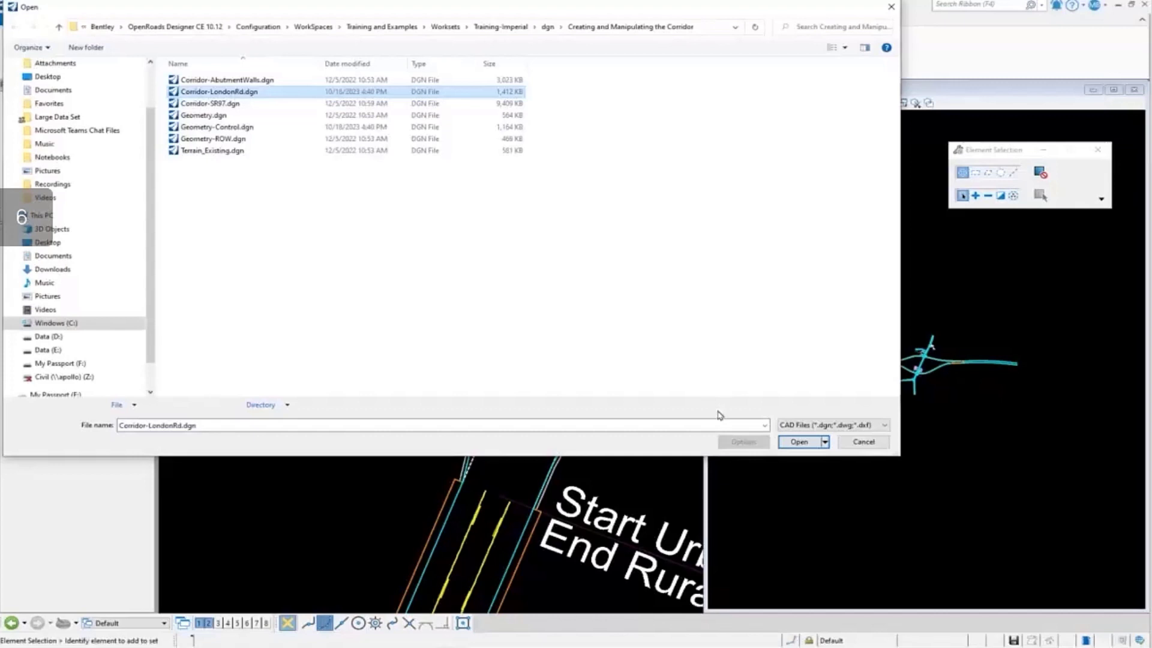
left_click(798, 442)
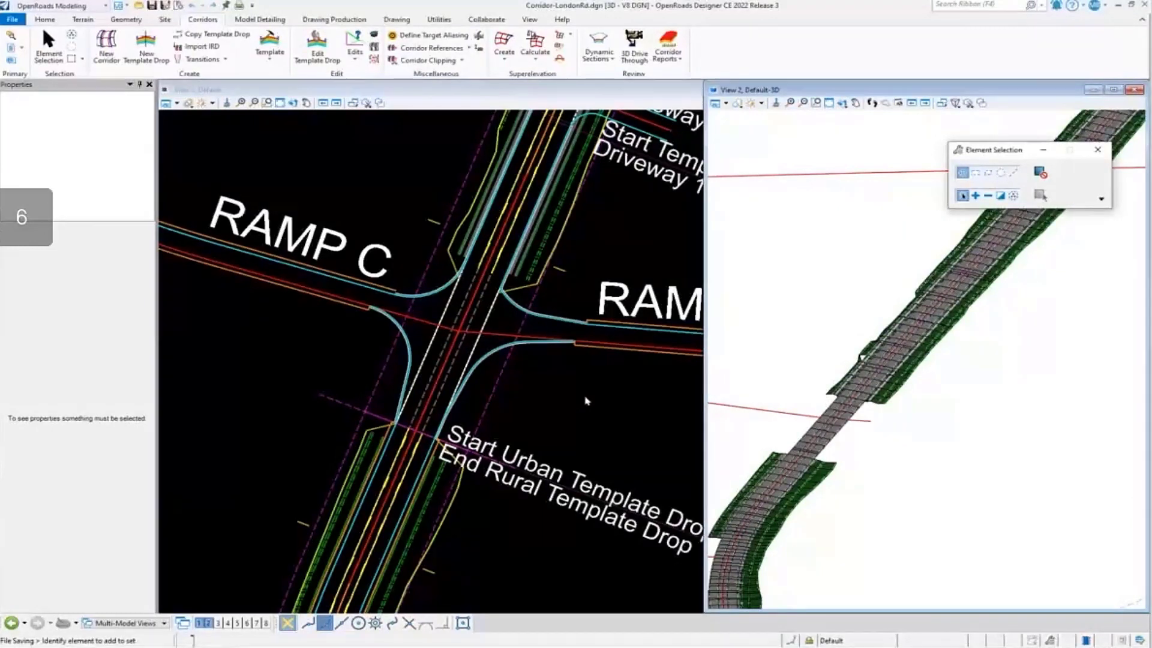
mouse_move(429, 340)
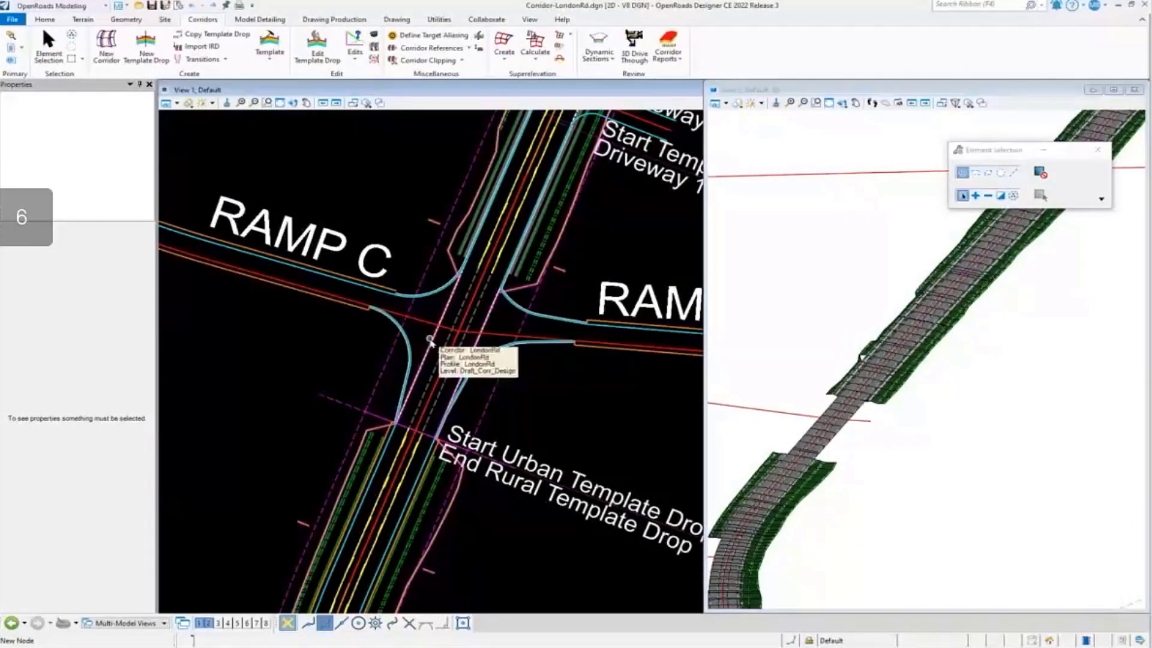